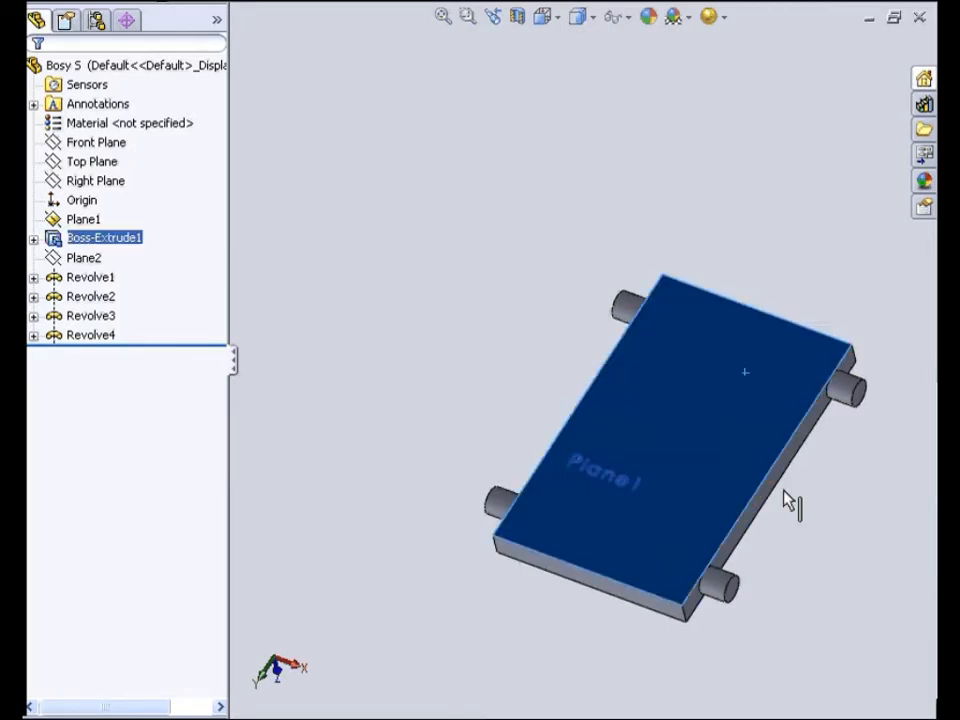
Orbit the Assem6 car assembly, then select an axle pin and the Bosy S body.
left_click_drag(785, 500, 805, 478)
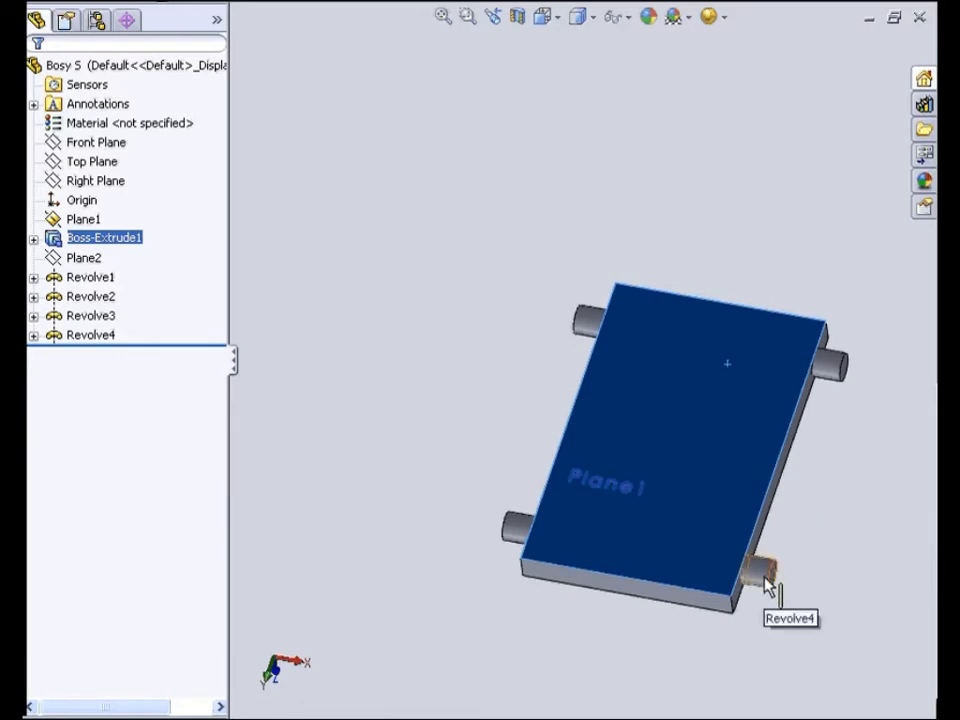
left_click(90, 277)
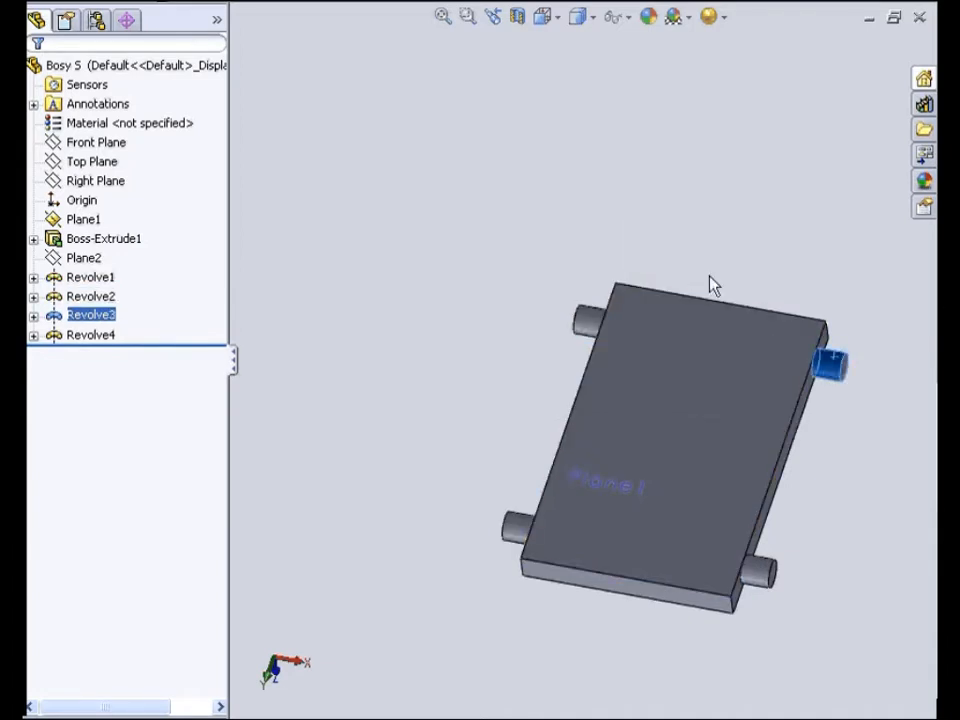
mouse_move(270, 5)
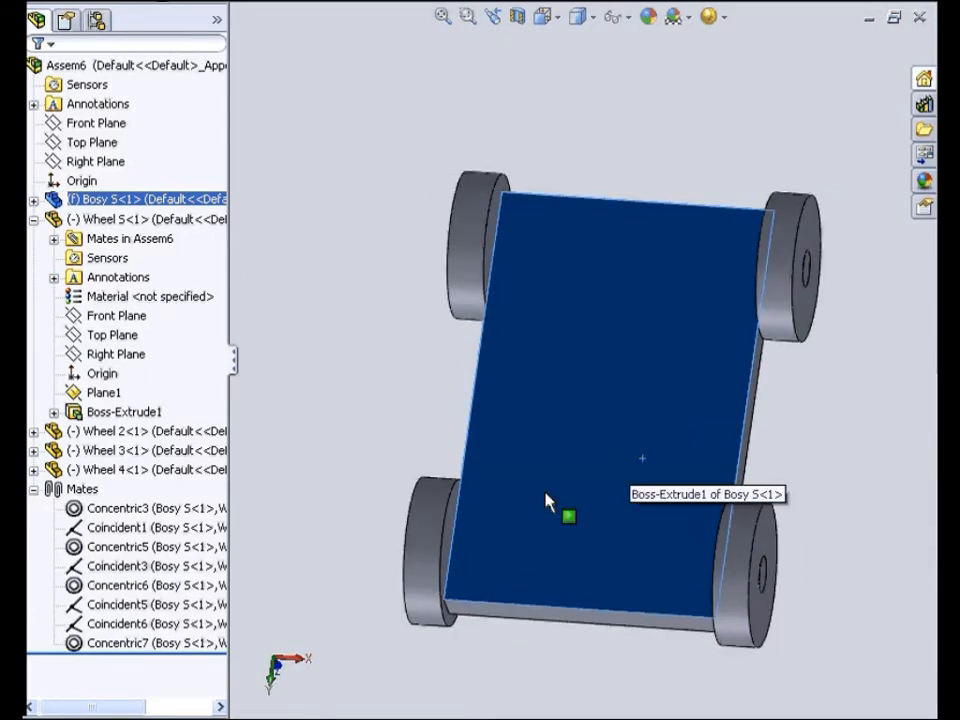
left_click(480, 245)
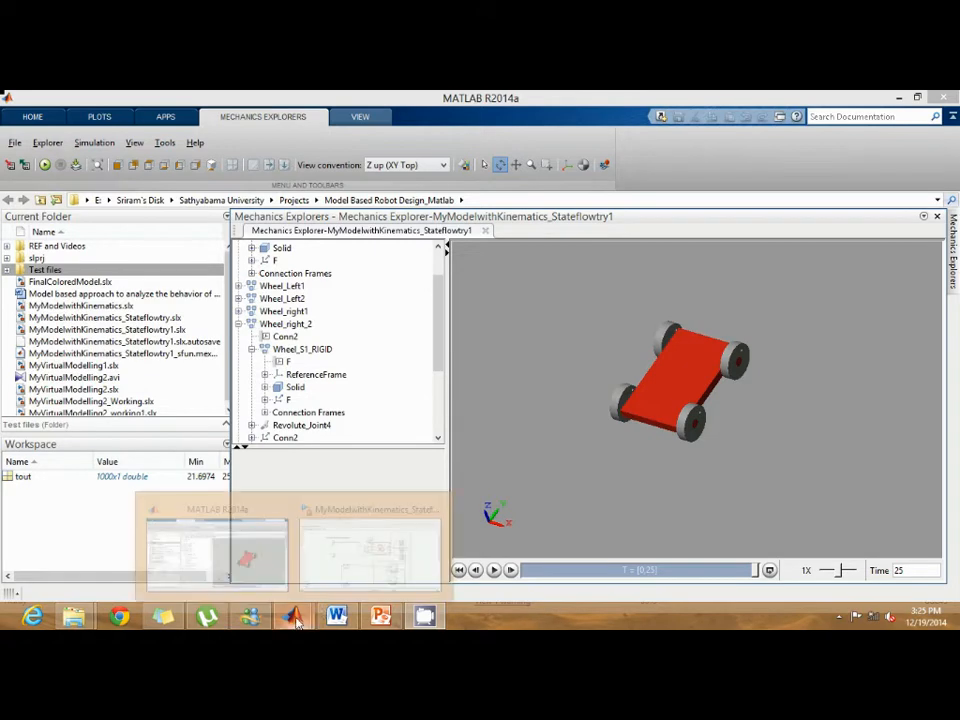
Inspect the Wheel Actuation Inputs annotation and Left1 constant, then open the Stateflow Chart.
left_click(370, 550)
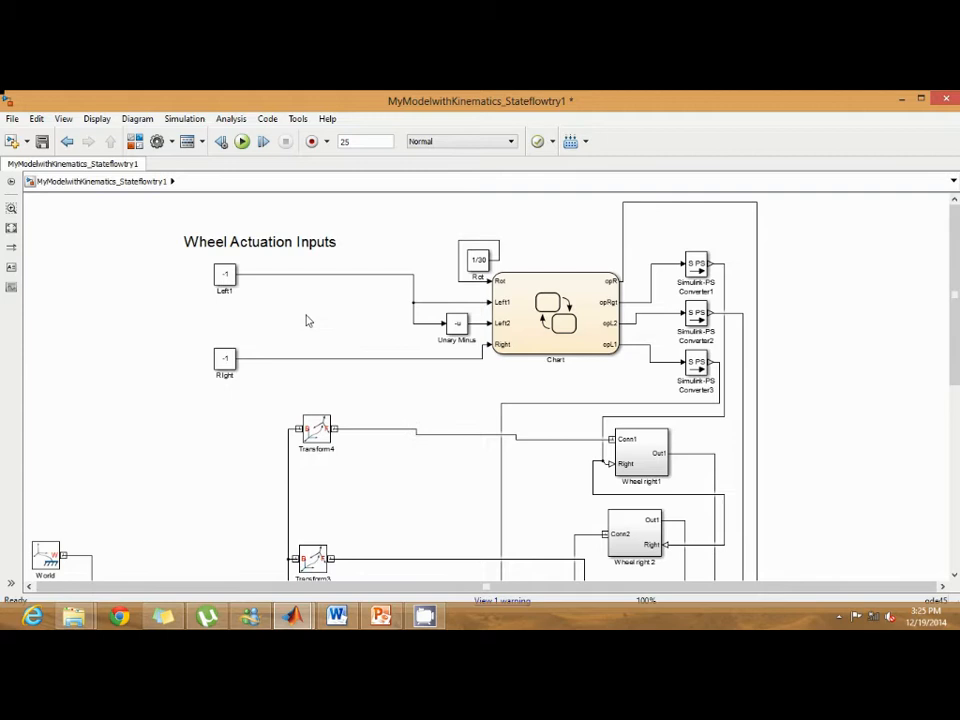
left_click(260, 241)
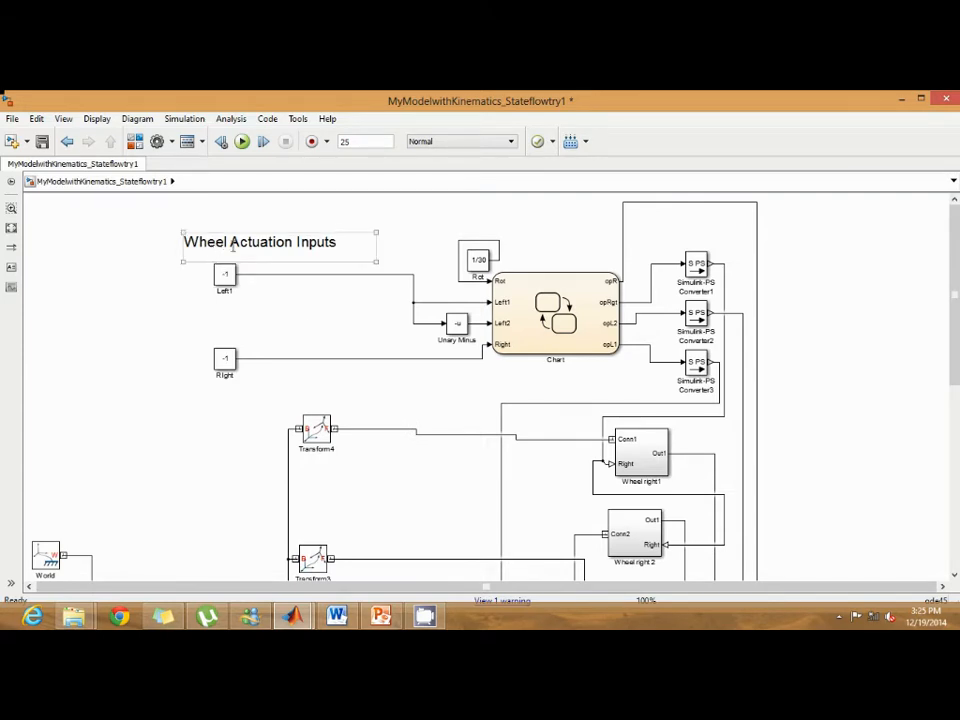
left_click(228, 307)
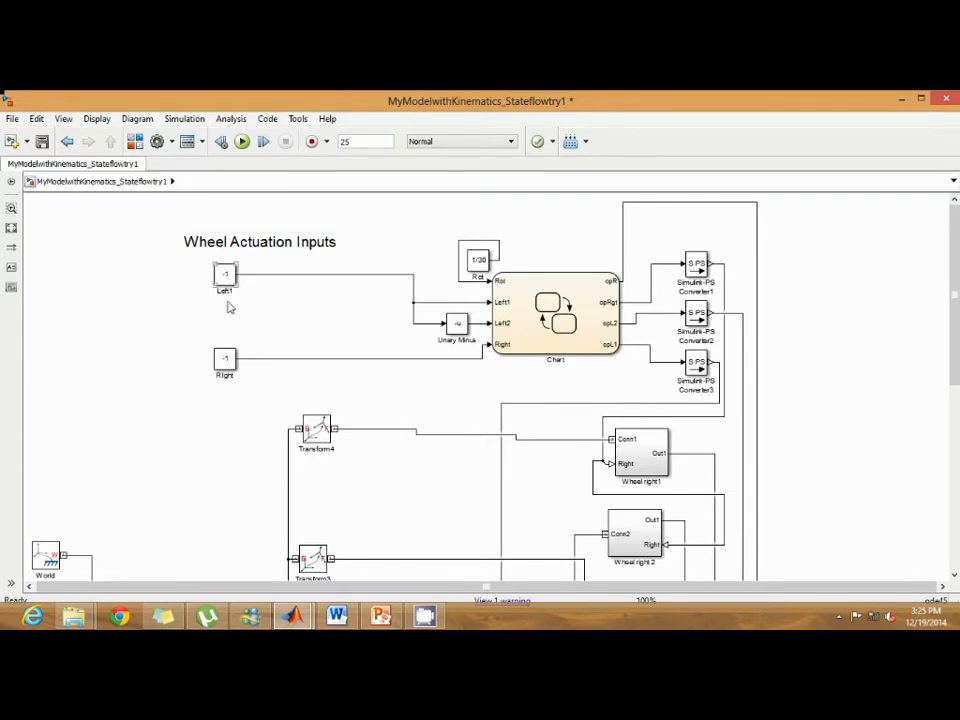
left_click(555, 320)
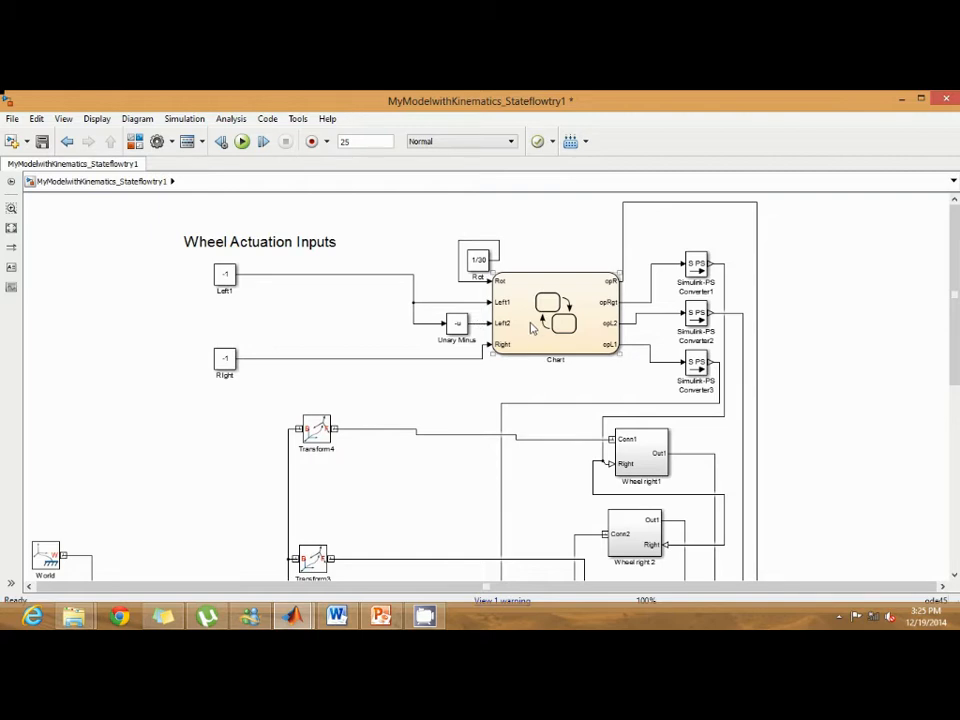
double_click(555, 315)
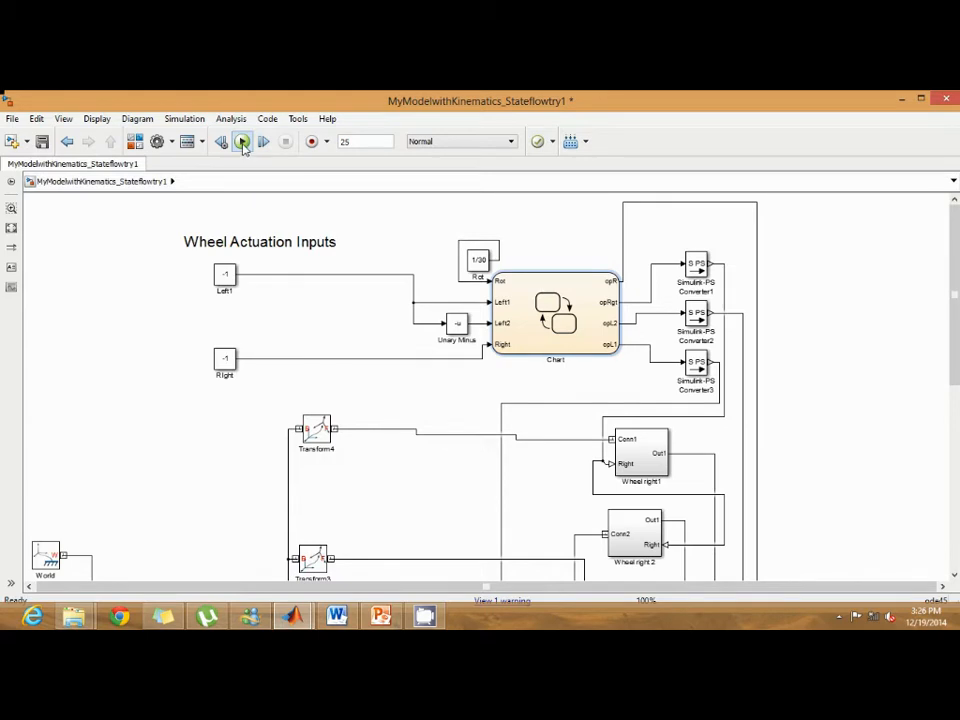
Run the car simulation, watch the Chart states, then view the robot in Mechanics Explorer.
left_click(243, 141)
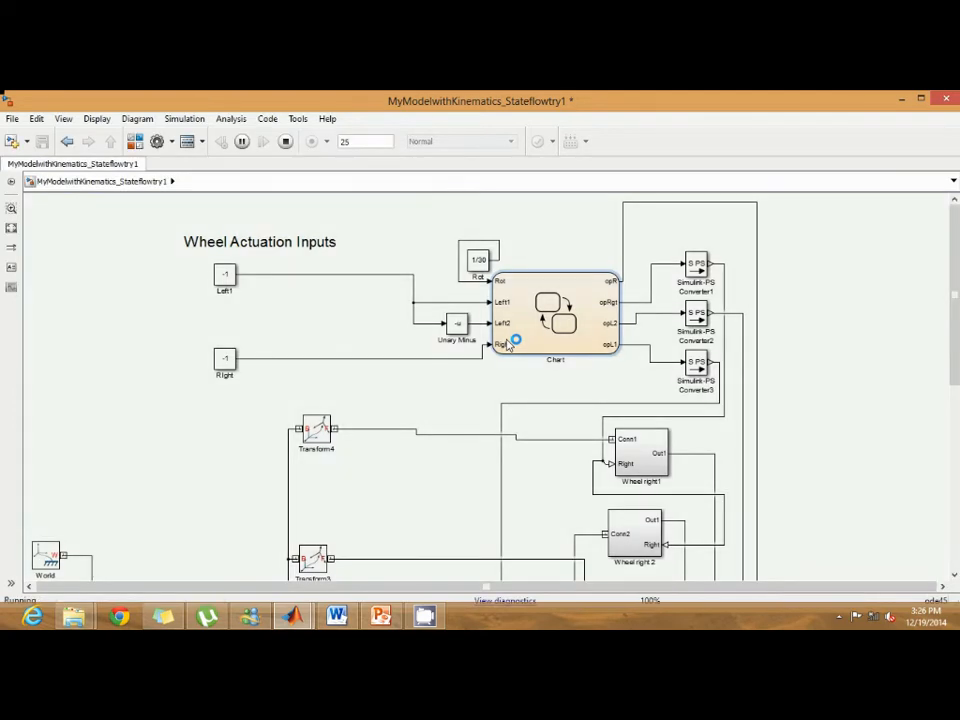
double_click(554, 315)
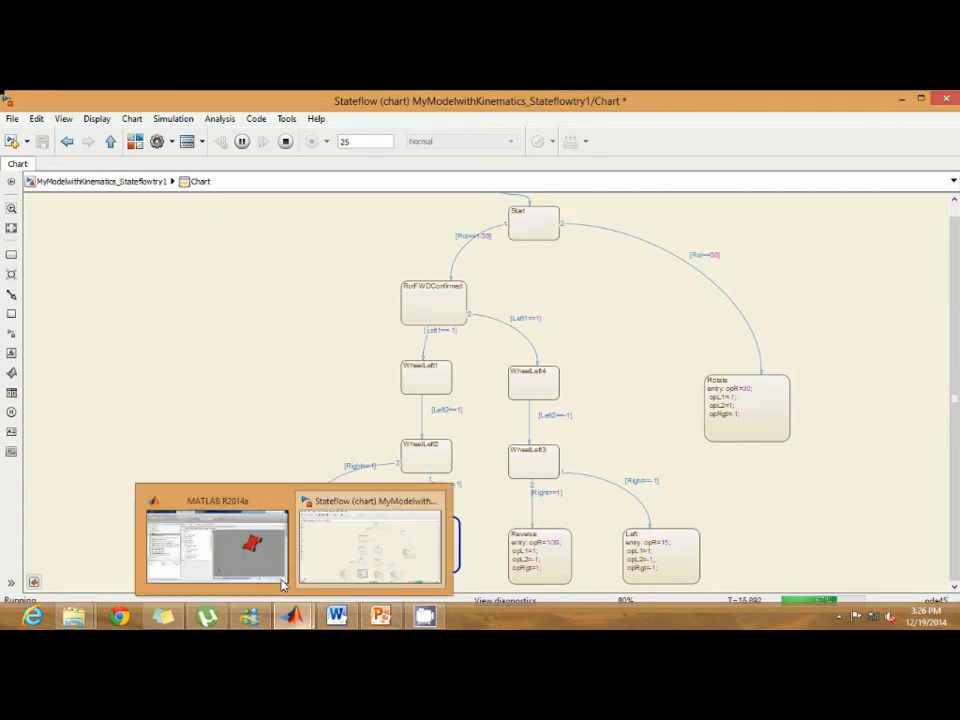
left_click(215, 540)
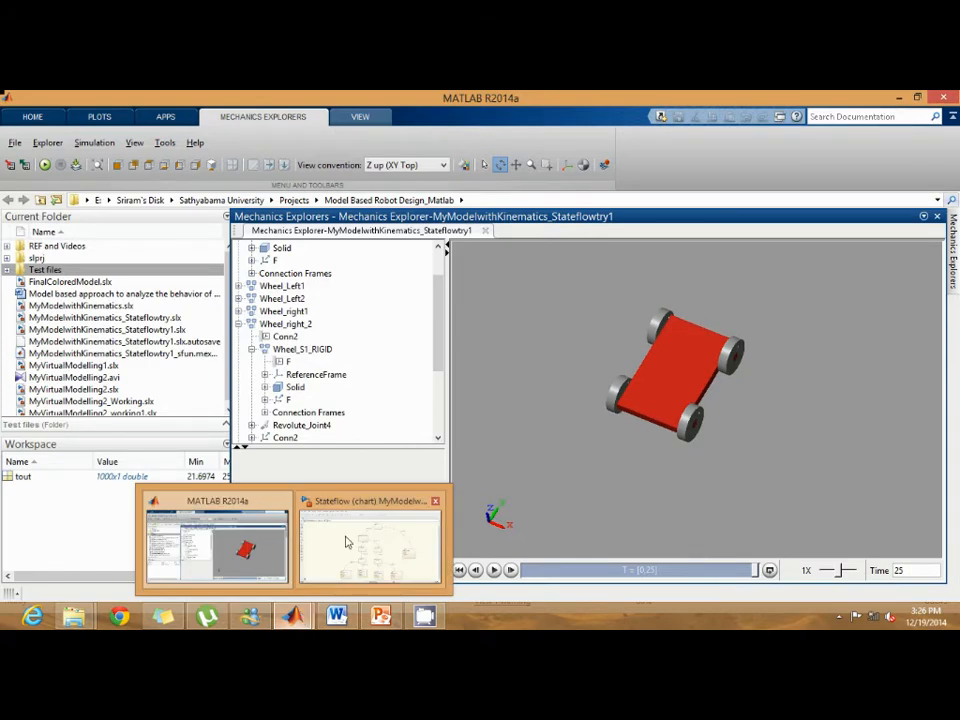
In the model diagram, set the Left1 and Right constant blocks to 1.
left_click(370, 540)
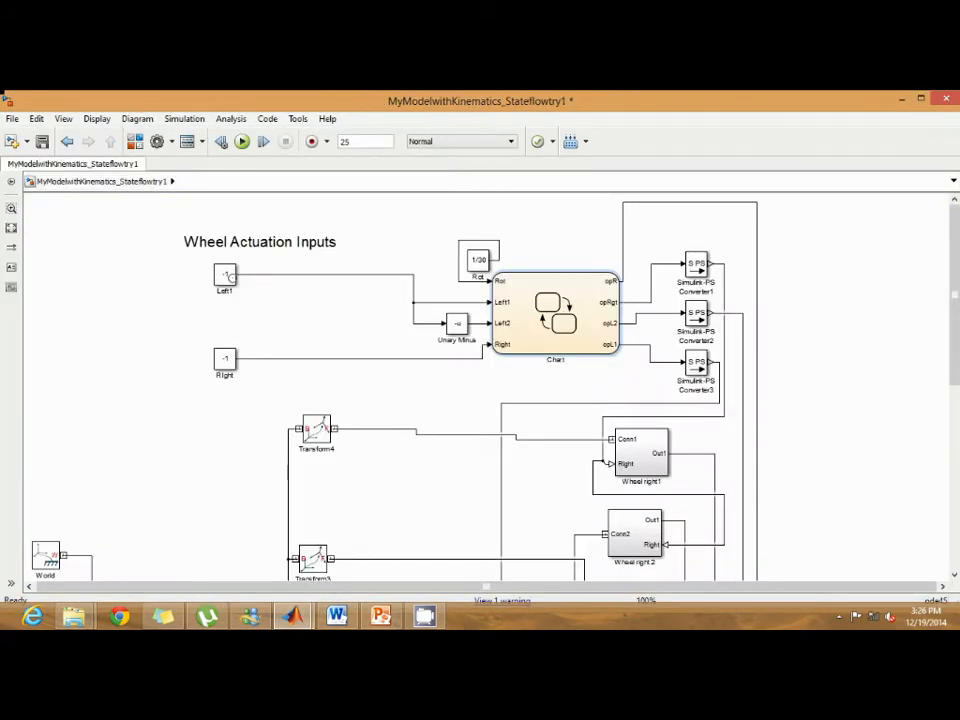
double_click(225, 277)
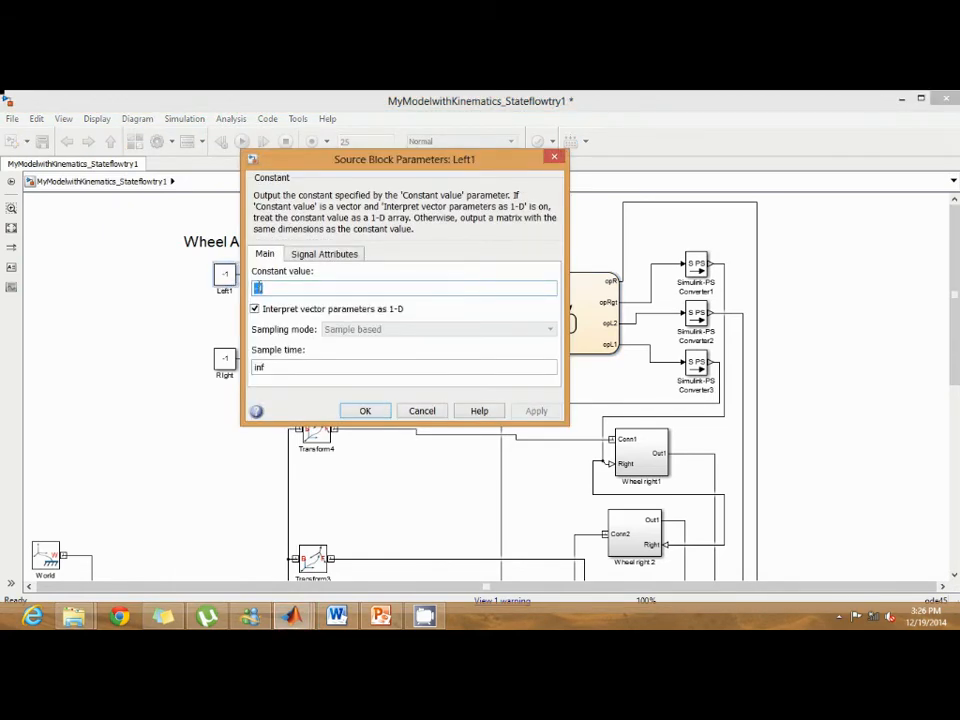
left_click(365, 410)
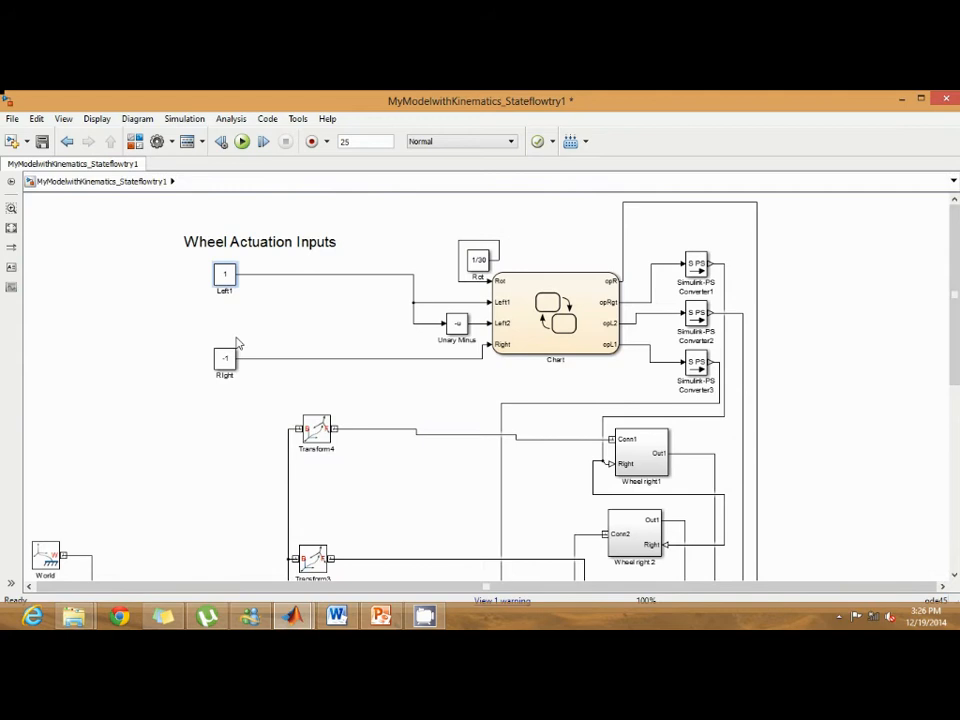
double_click(224, 360)
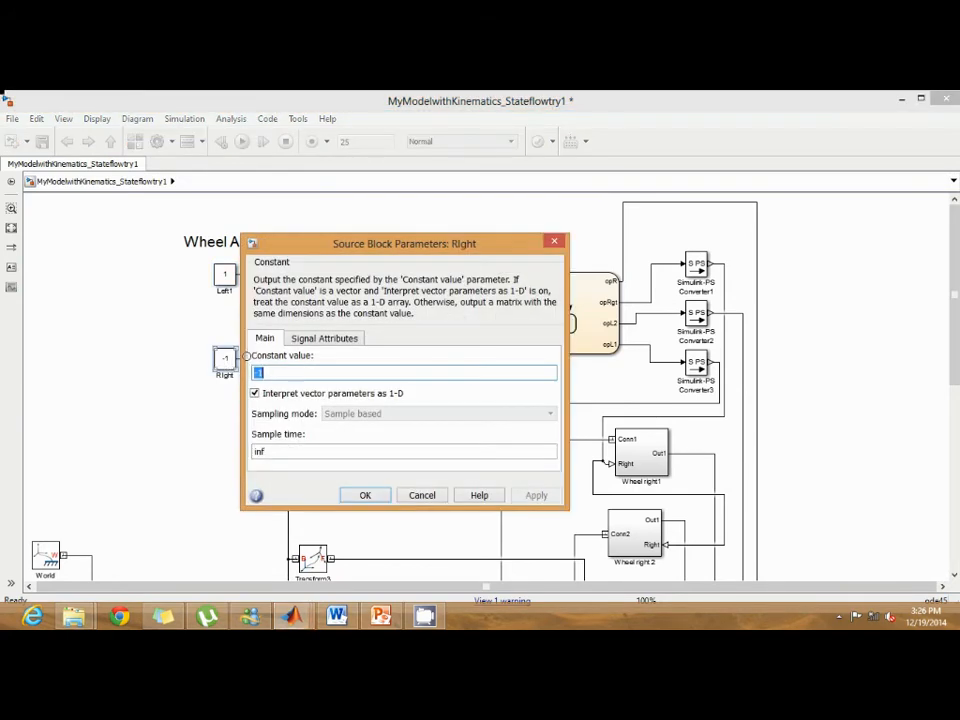
left_click(365, 495)
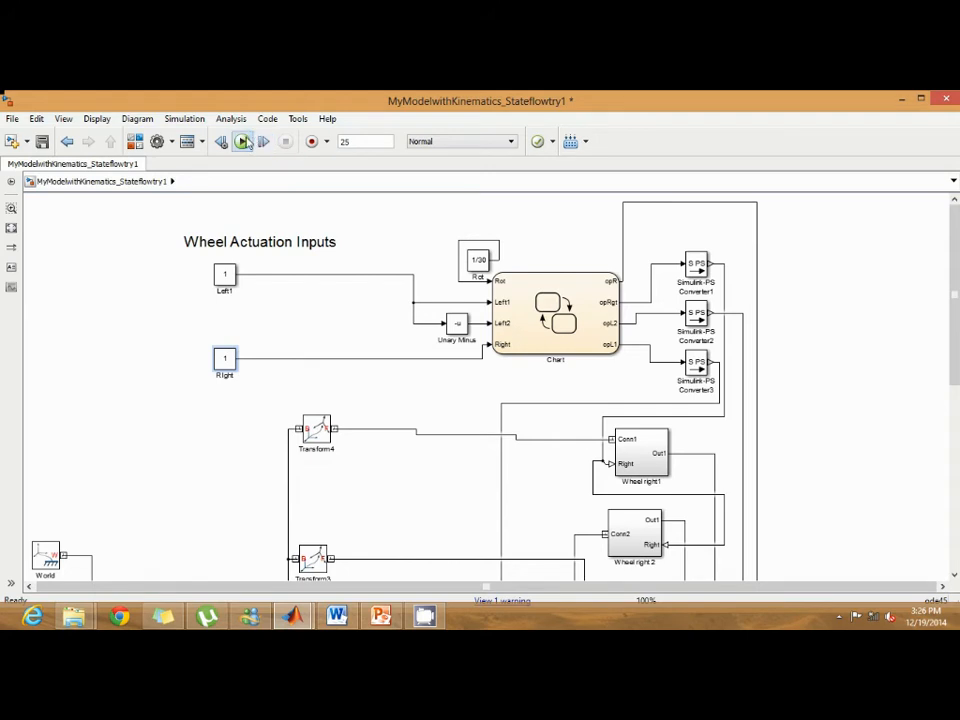
Rerun the simulation, watch the Chart enter Reverse, and adjust the Mechanics Explorer view.
left_click(243, 141)
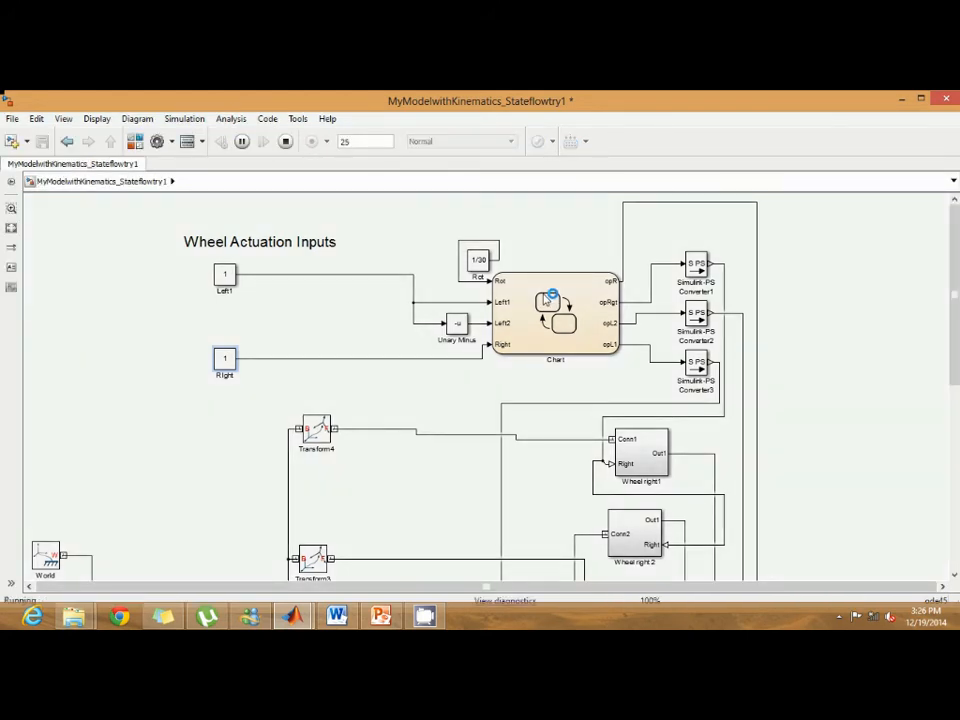
double_click(555, 310)
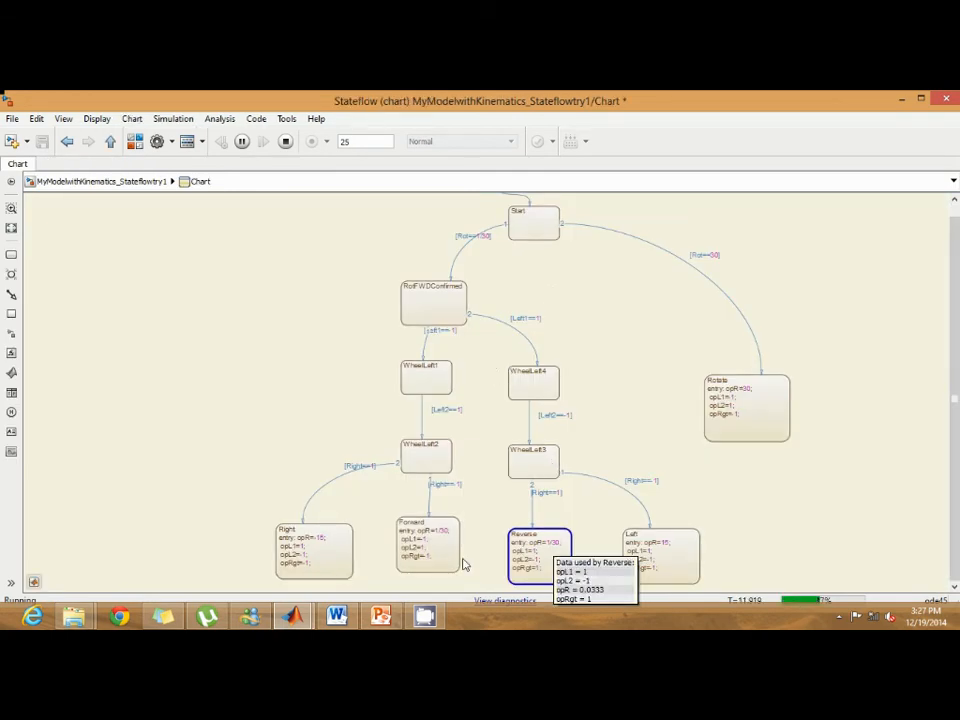
mouse_move(293, 615)
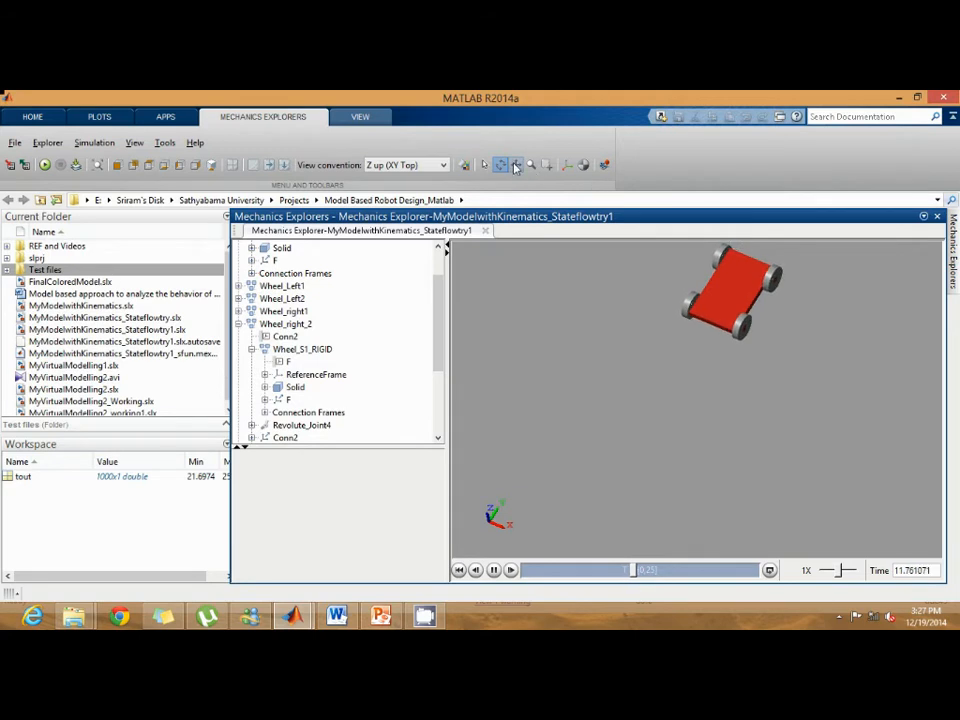
left_click(510, 570)
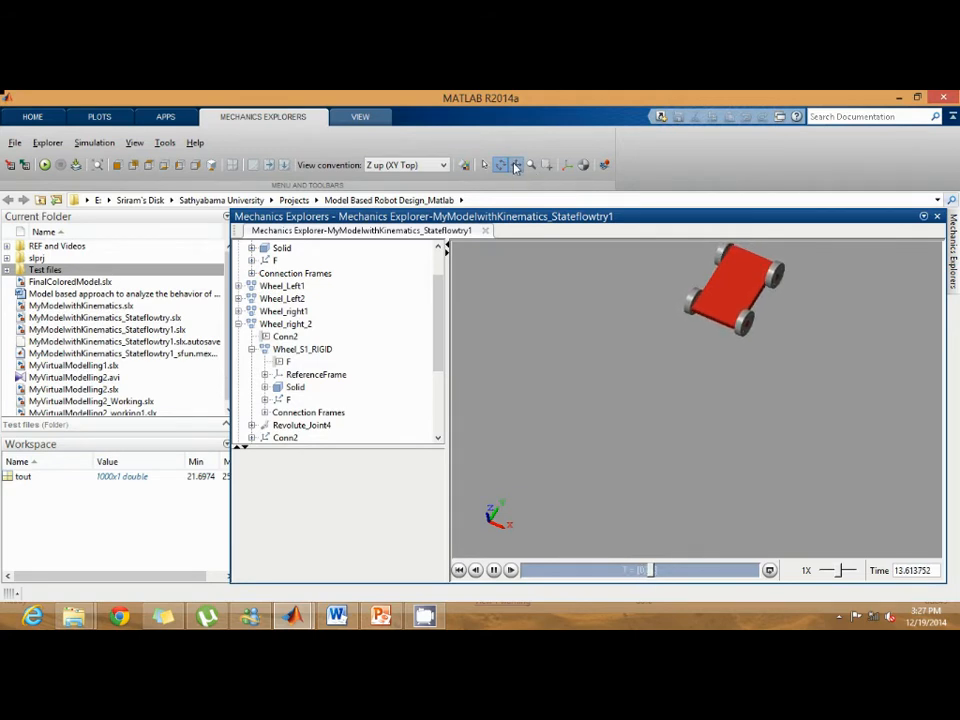